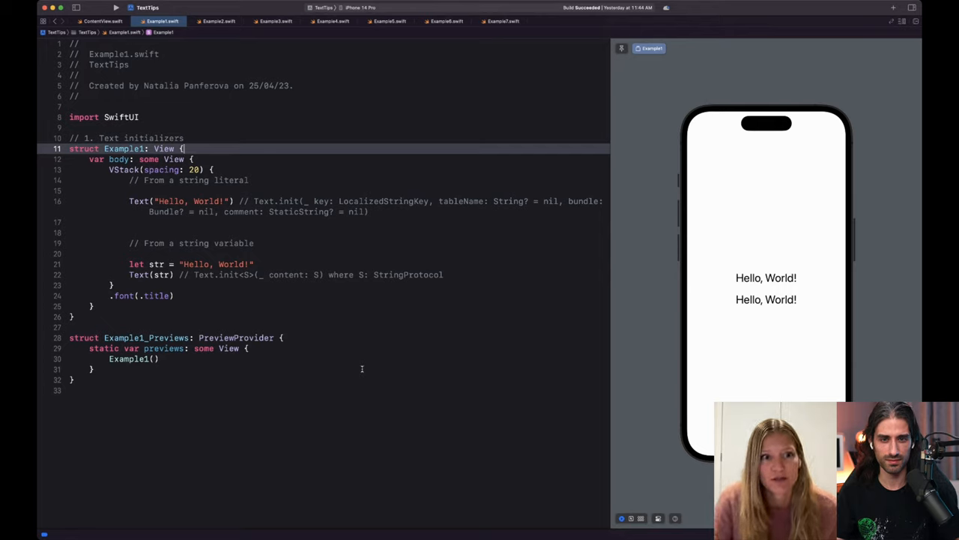
mouse_move(138, 205)
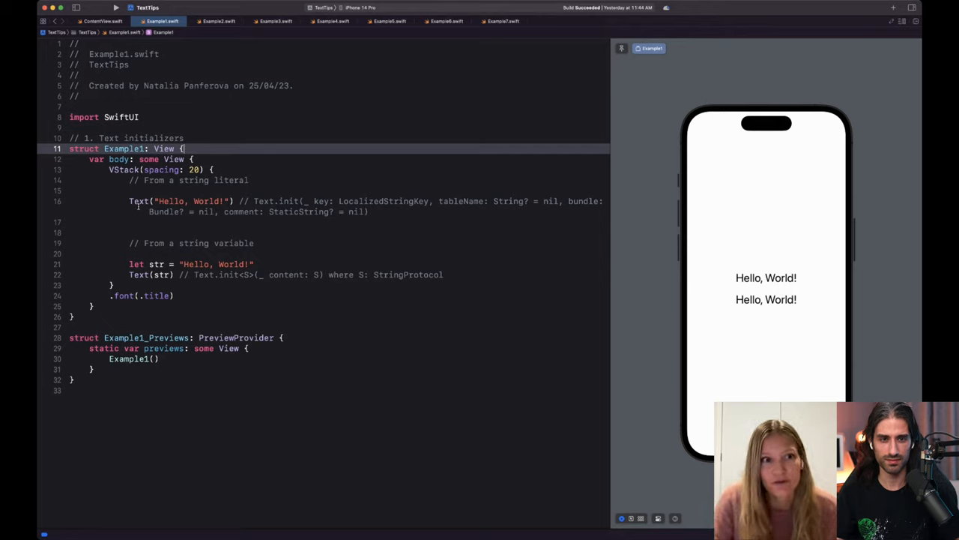
Step: Highlight the LocalizedStringKey parameter types in the Example1 Text initializers
double_click(180, 201)
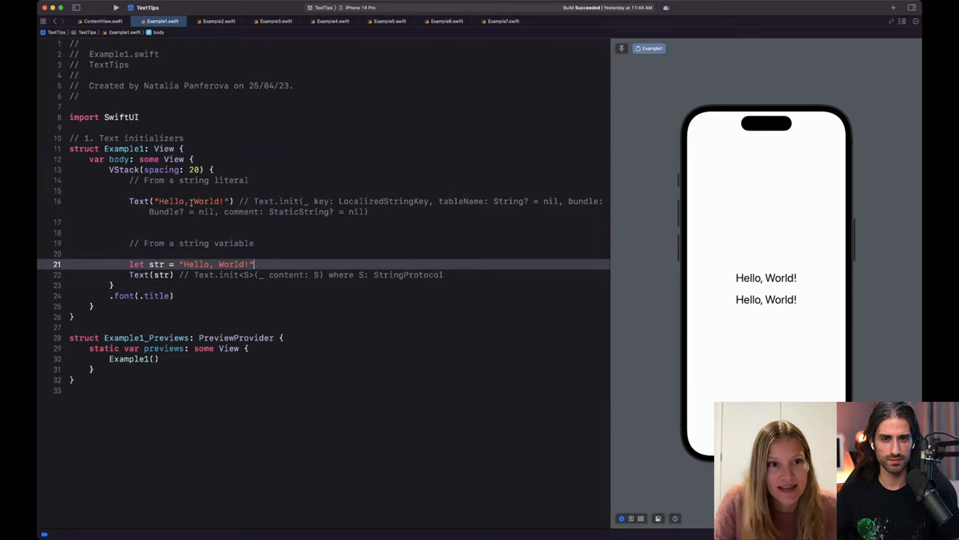
double_click(192, 201)
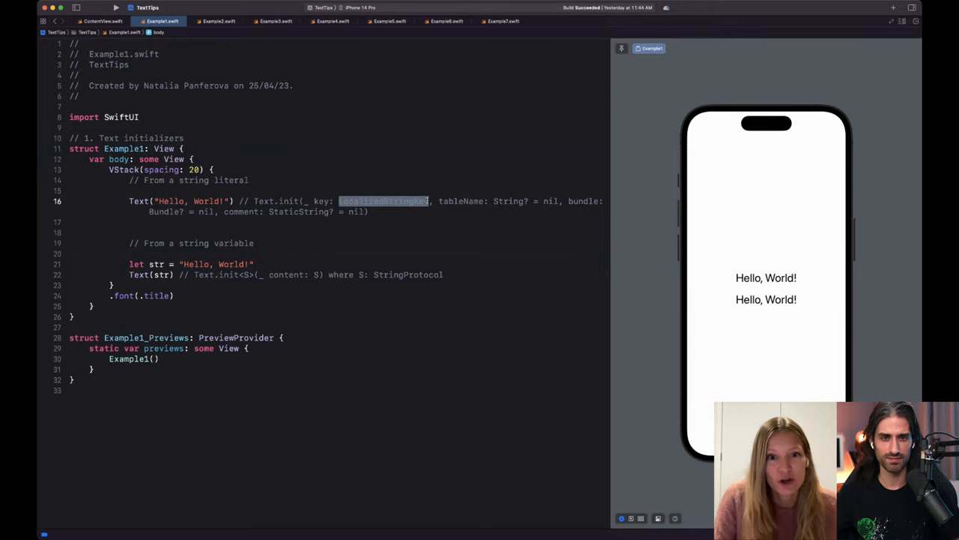
mouse_move(422, 220)
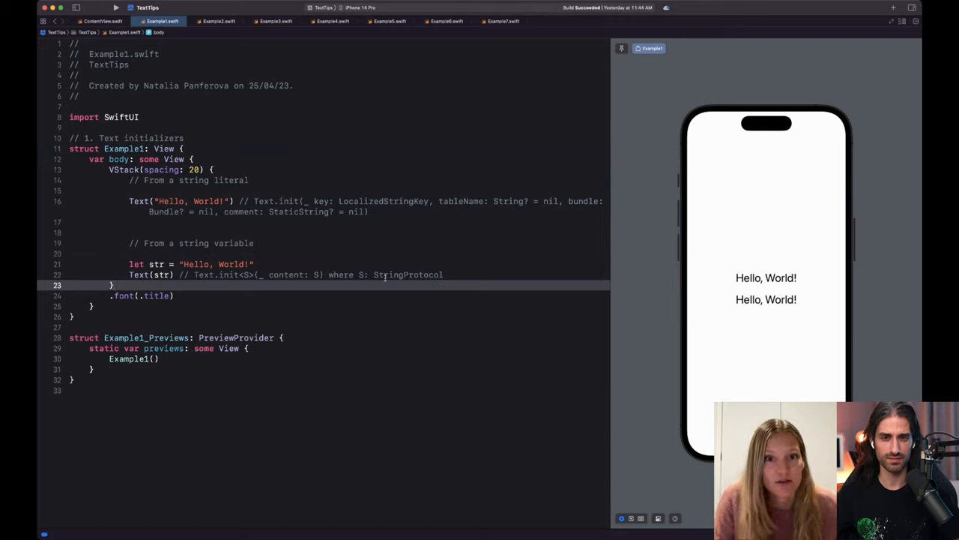
mouse_move(300, 231)
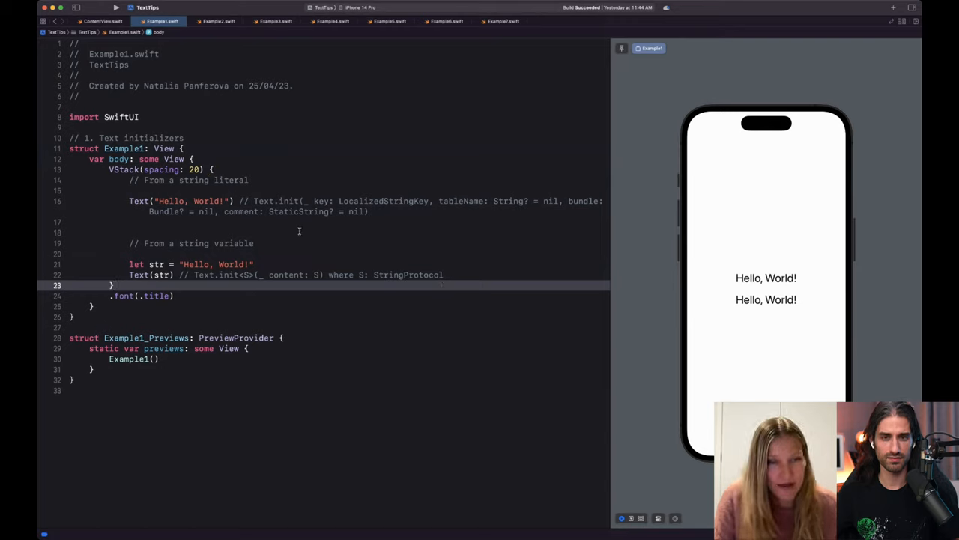
double_click(192, 200)
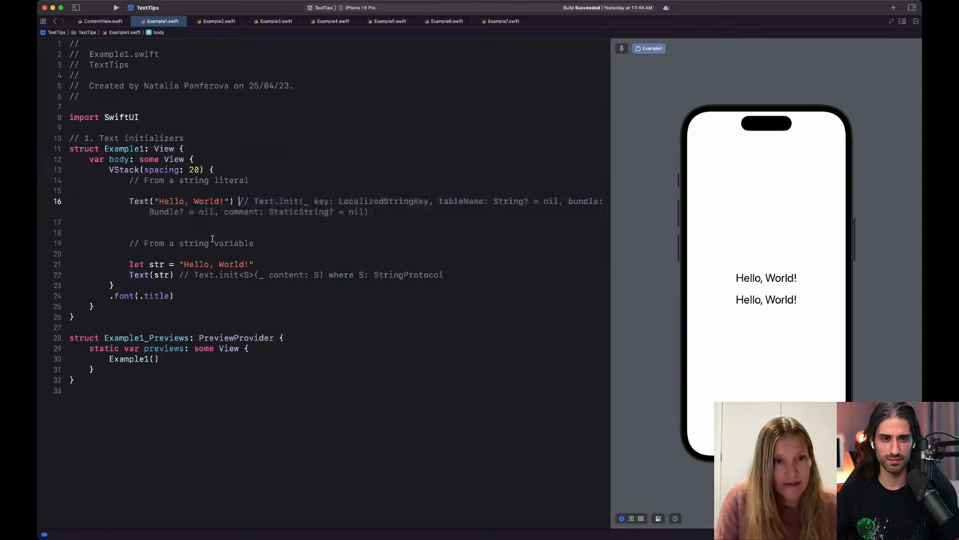
double_click(150, 274)
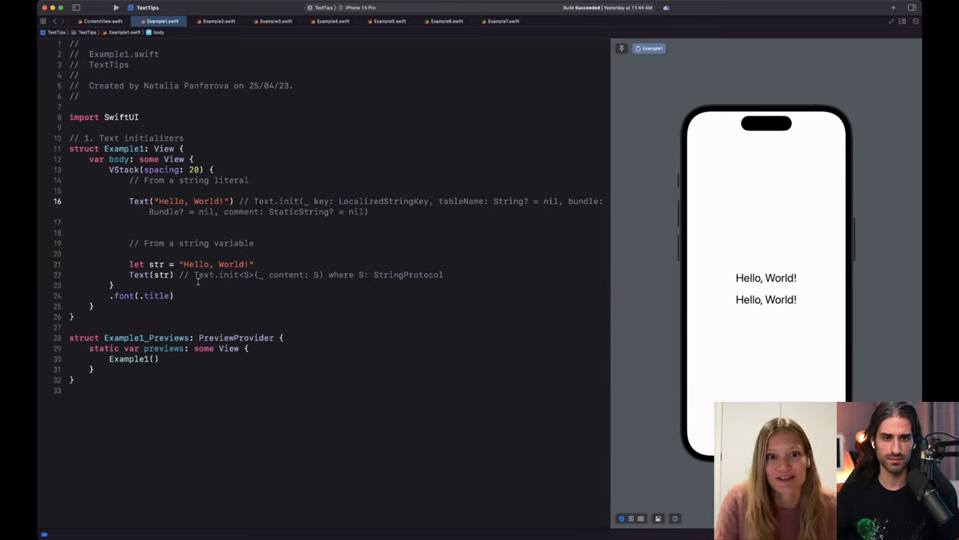
double_click(162, 274)
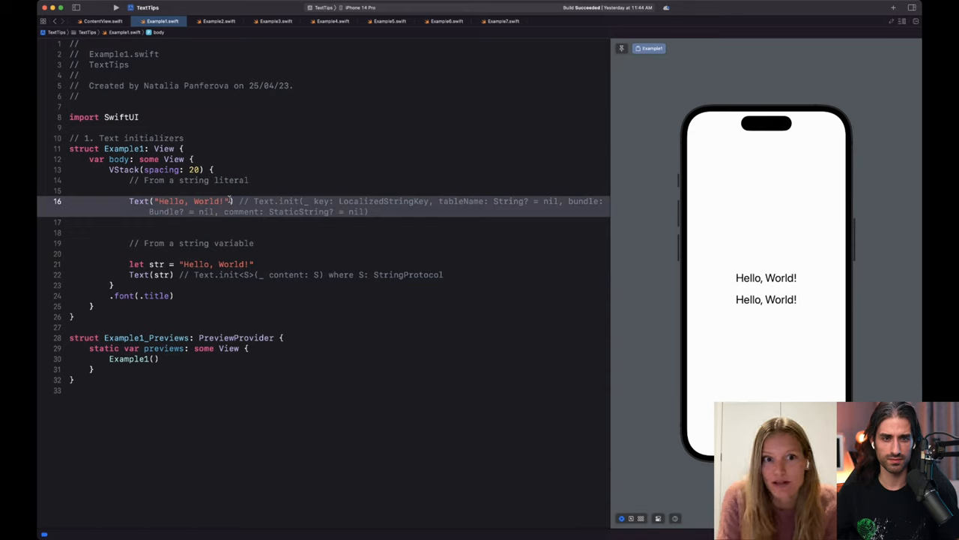
double_click(189, 201)
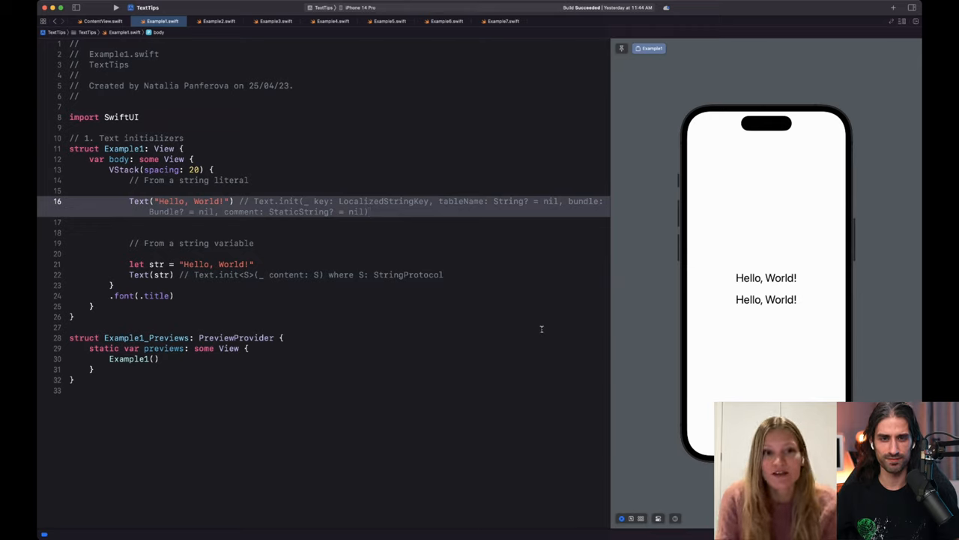
double_click(384, 201)
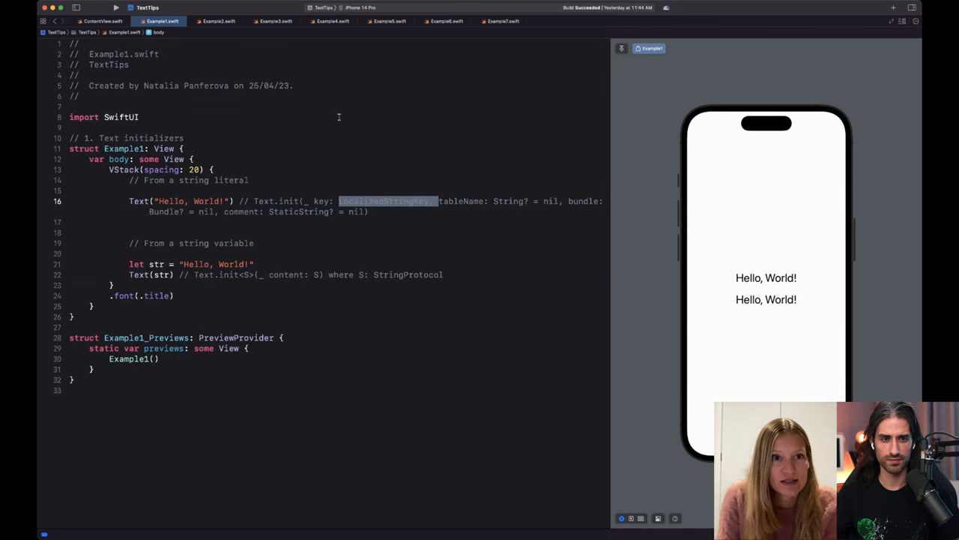
click(218, 21)
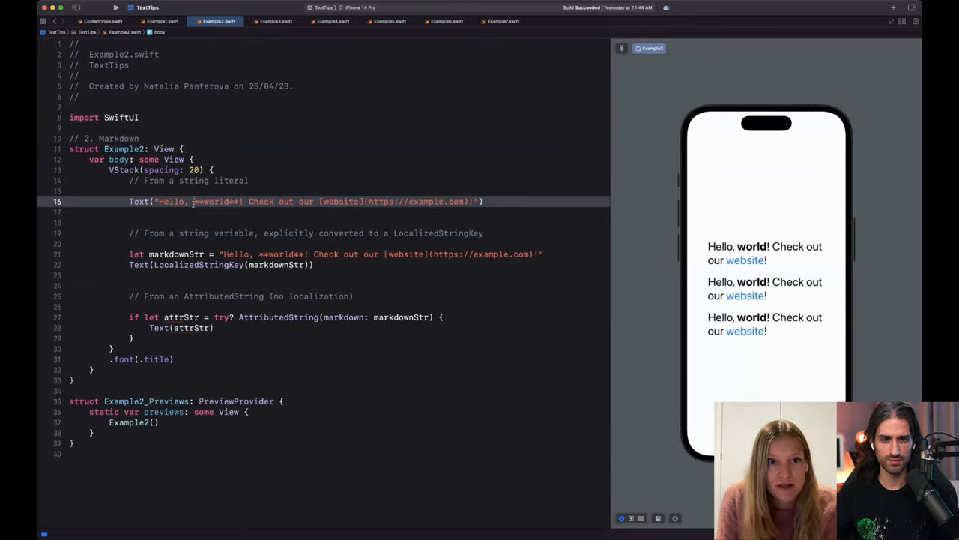
double_click(216, 201)
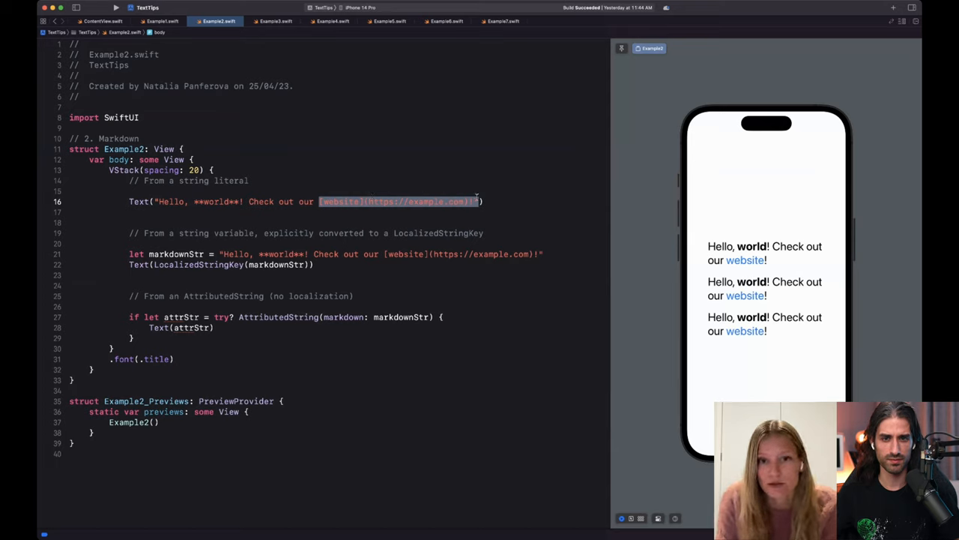
click(152, 201)
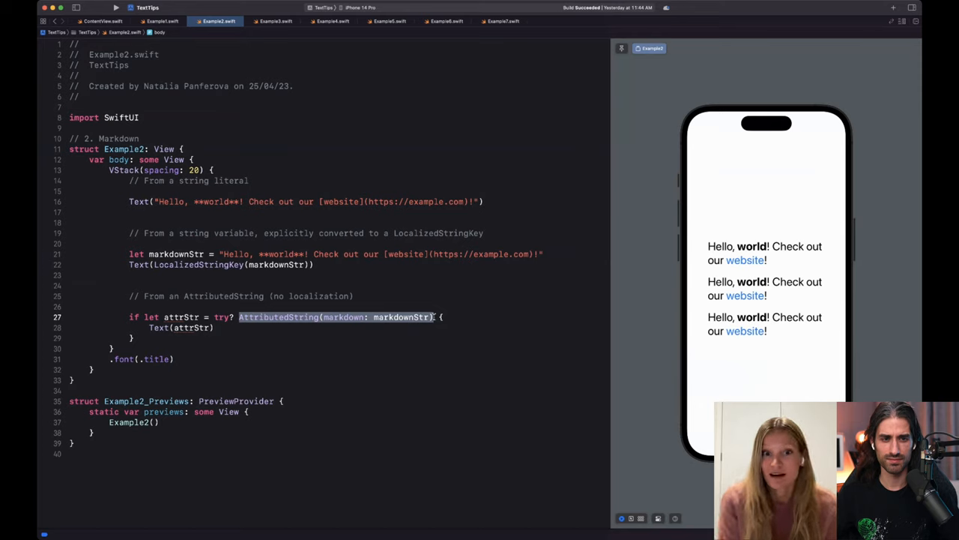
mouse_move(453, 327)
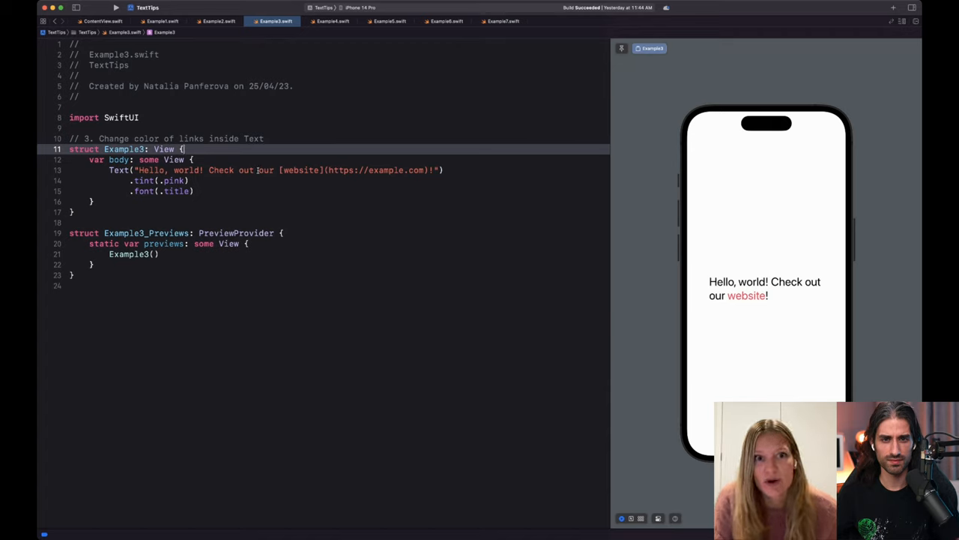
drag(279, 171, 444, 171)
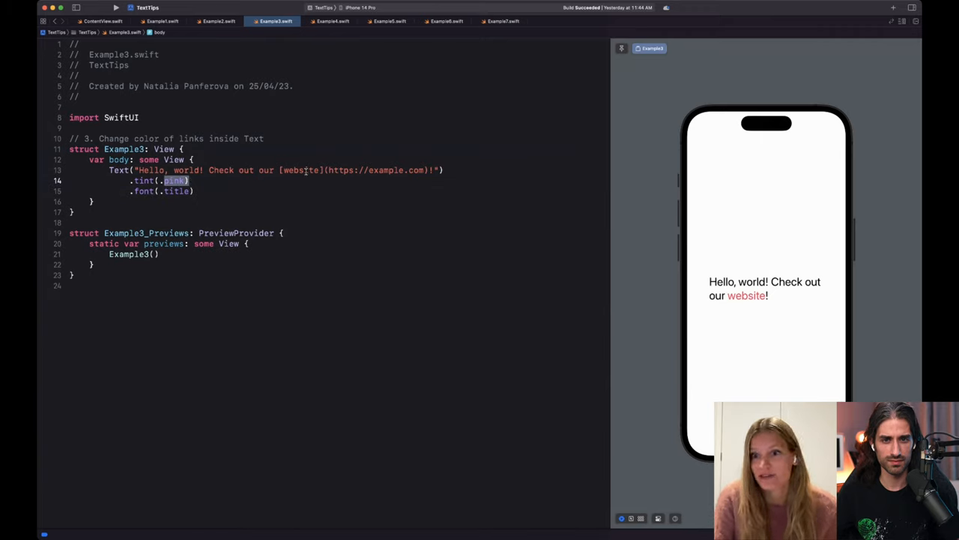
click(252, 190)
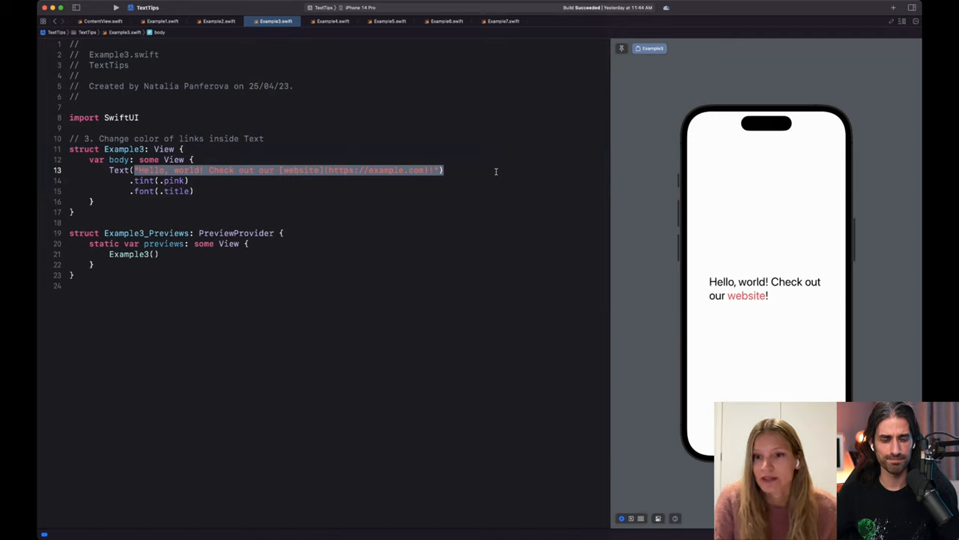
click(333, 21)
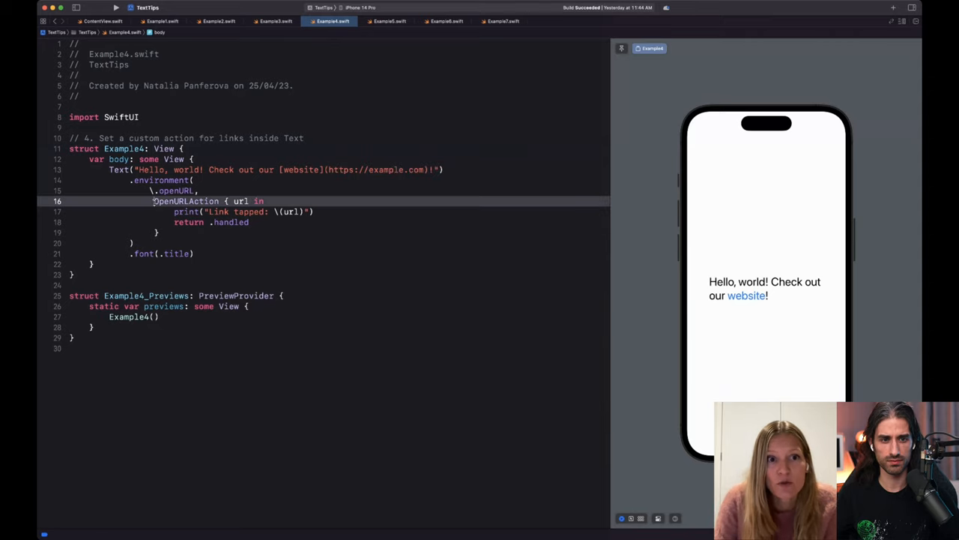
Step: Finish Example4's OpenURLAction closure so it prints the URL and returns .handled
double_click(186, 201)
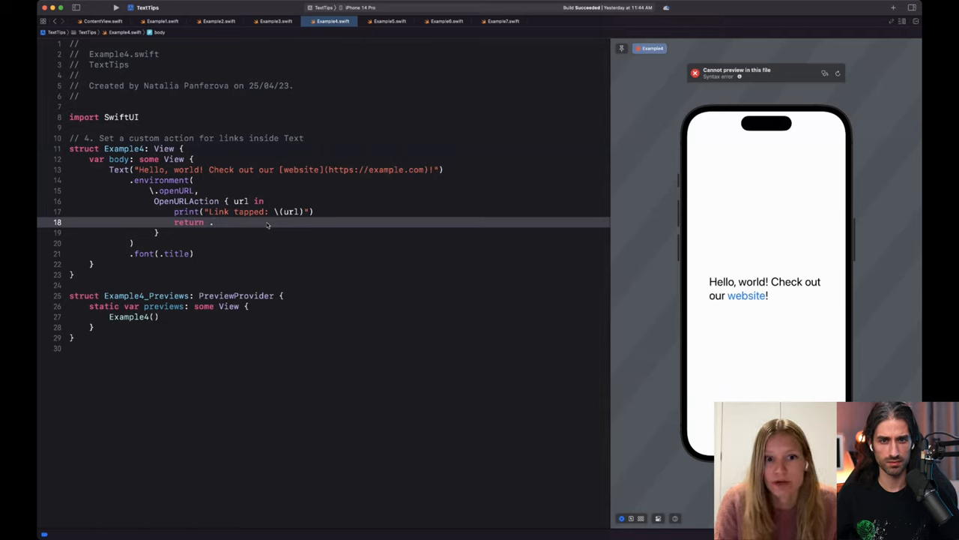
text(handled)
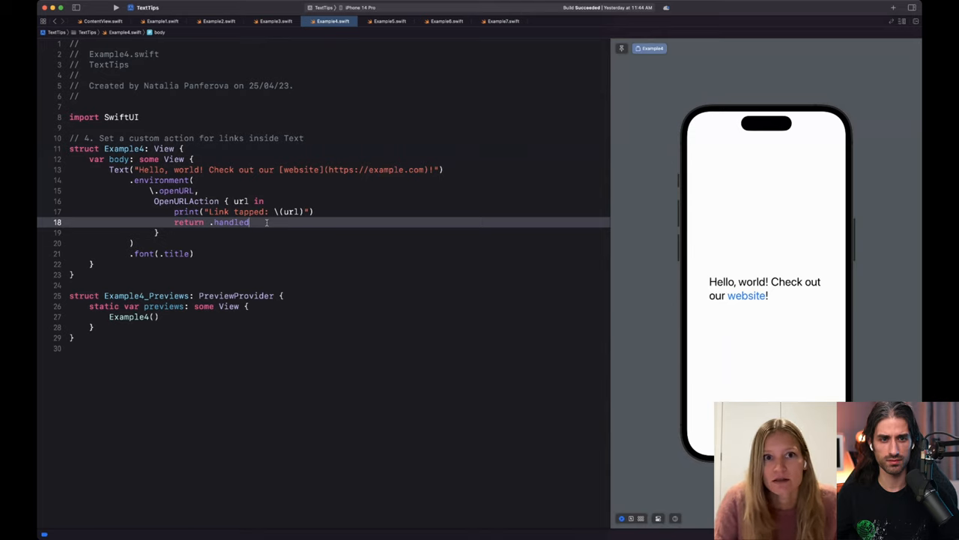
click(387, 21)
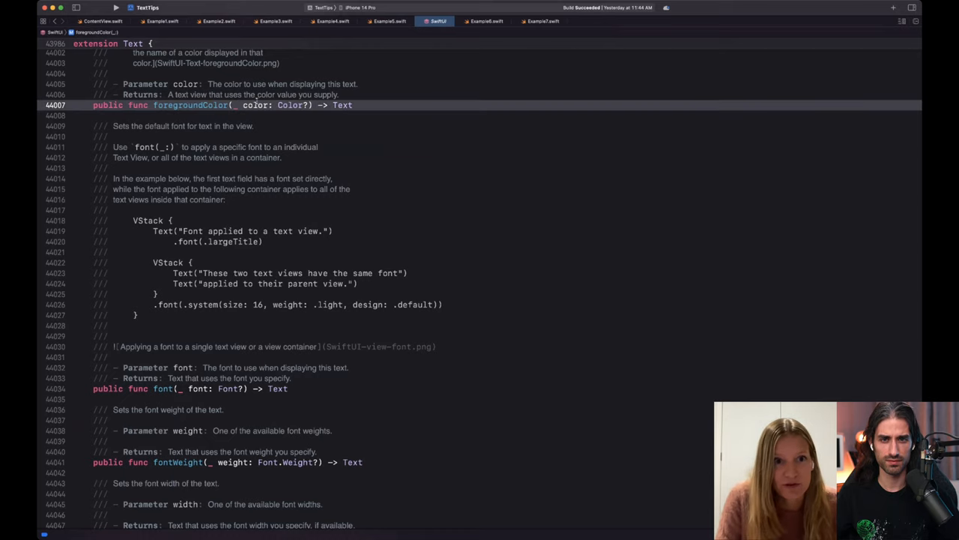
Step: Jump to the foregroundColor definition in the SwiftUI Text extension interface
double_click(342, 105)
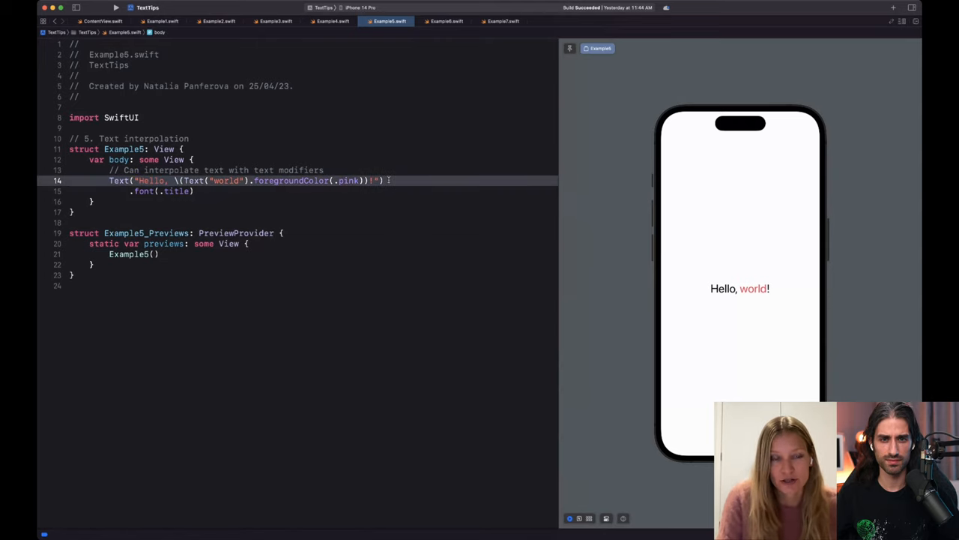
Step: Switch to Example6.swift with its relative-style date Text live countdown
click(447, 21)
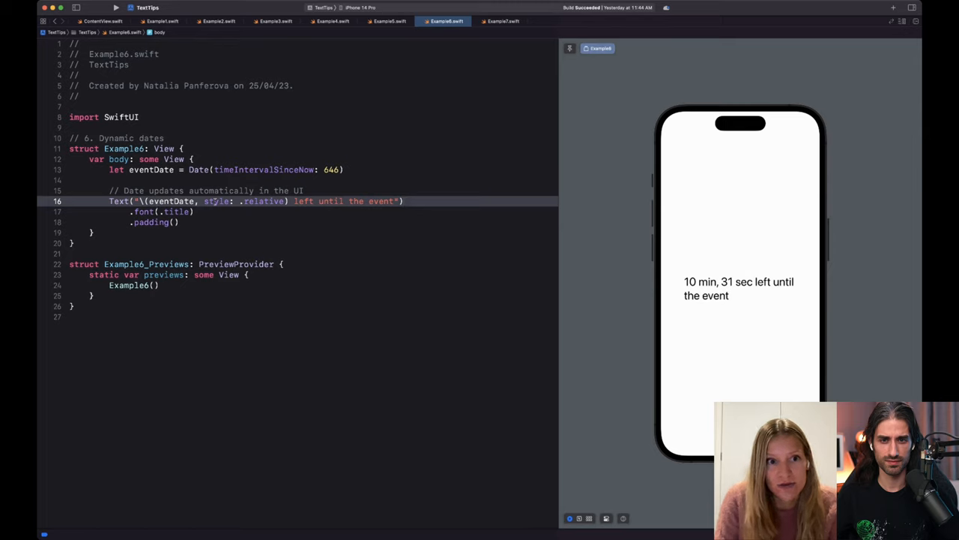
Step: Select .relative and jump to the Text.DateStyle declaration in the SwiftUI interface
double_click(264, 201)
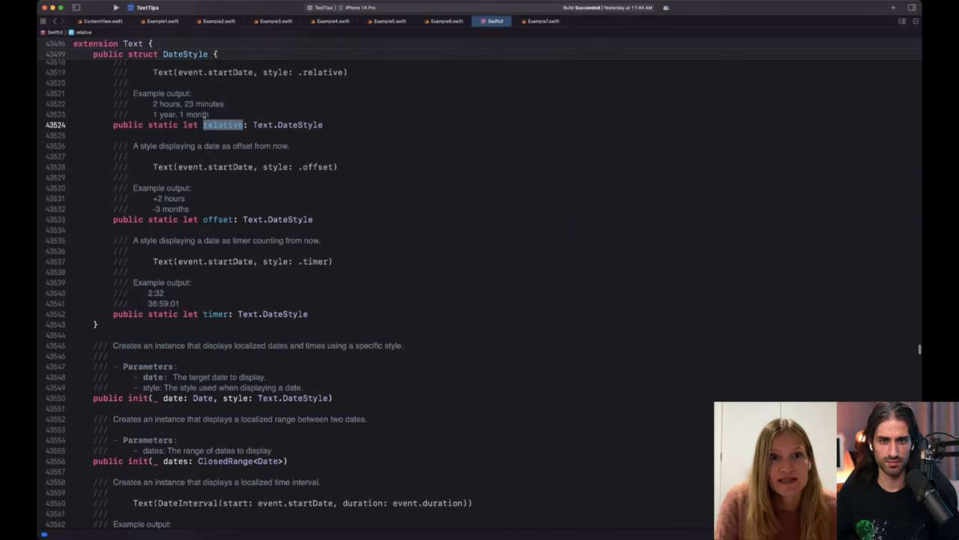
Step: Return to Example6, then show Example7.swift and highlight its .monospacedDigit() modifier
click(446, 21)
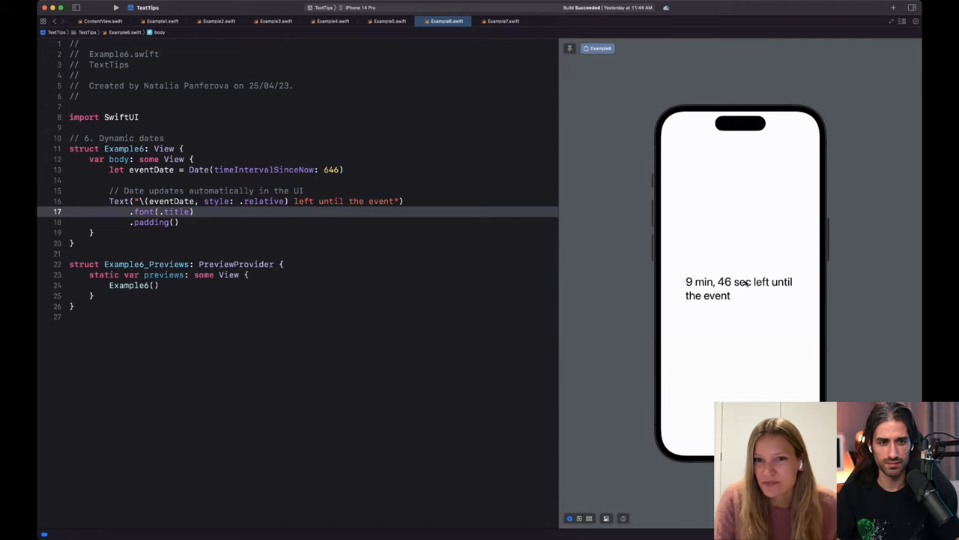
click(501, 21)
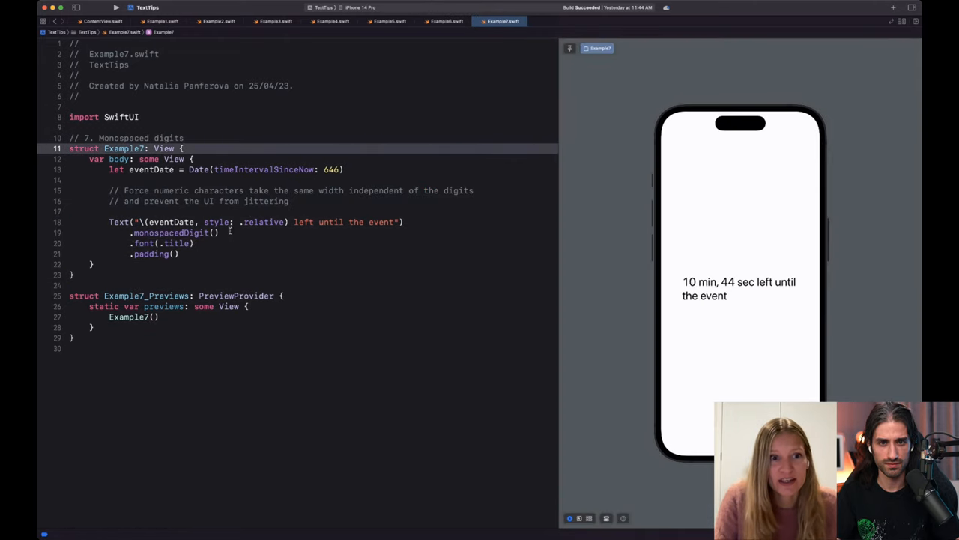
double_click(174, 233)
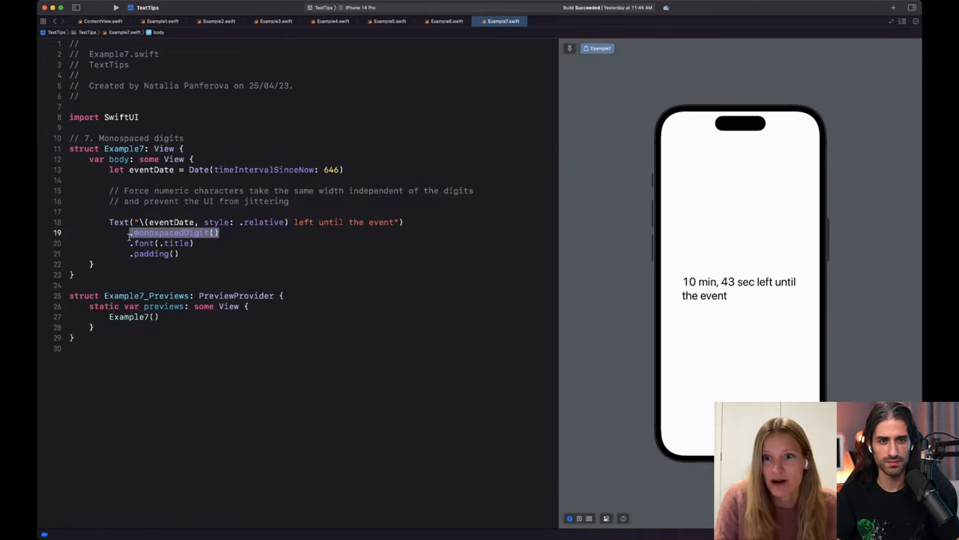